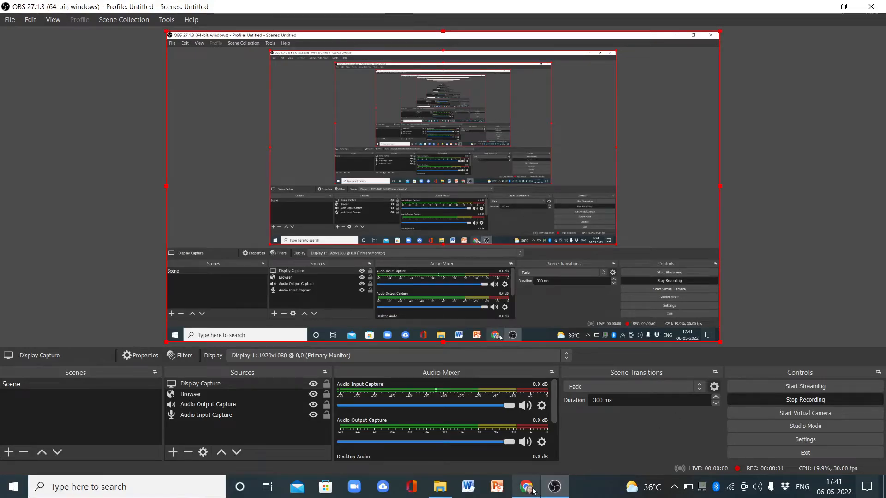
Bring up the staircase deck in Chrome and show slide 2, Staircase Waveform
click(525, 487)
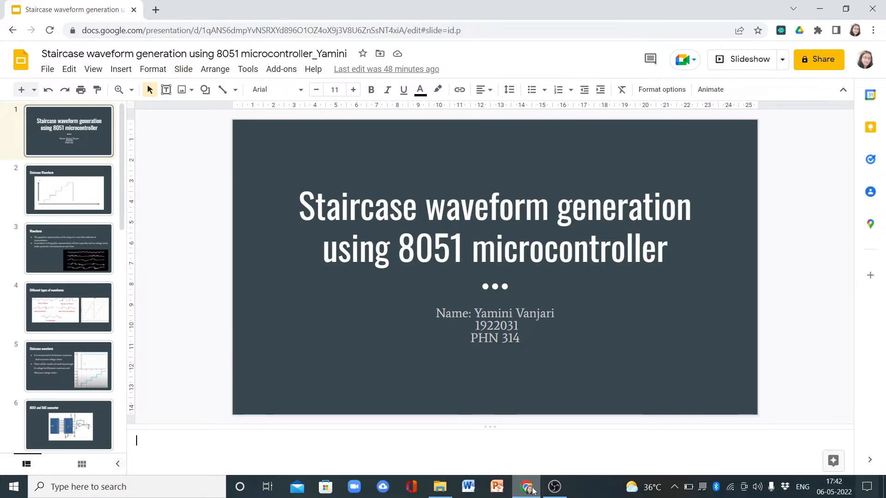
click(68, 190)
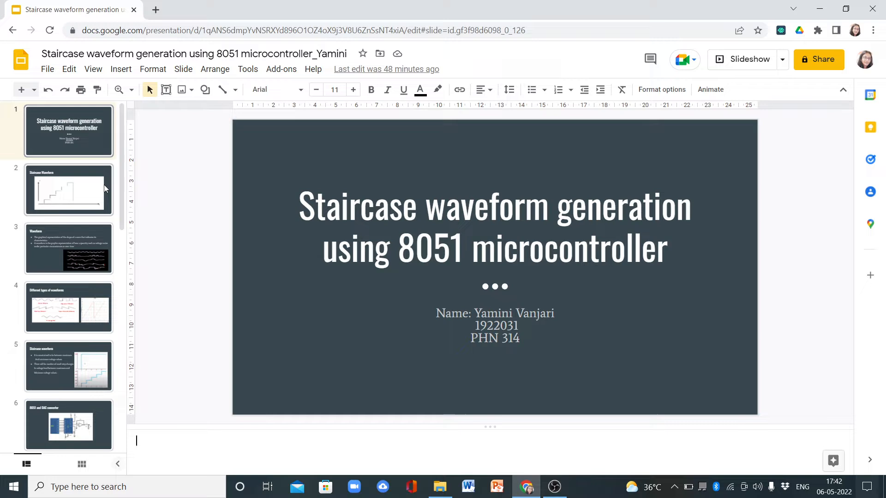
click(69, 191)
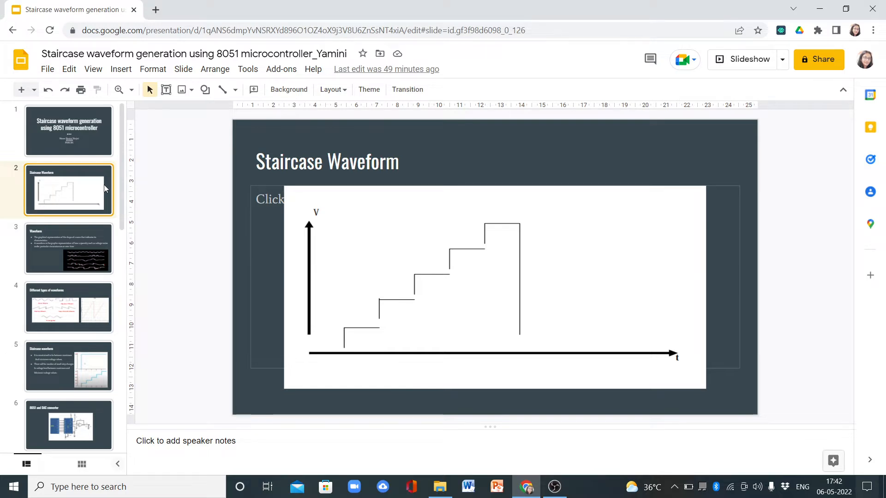
Step through slide 3, Waveform, to slide 4, Different types of waveforms
click(68, 249)
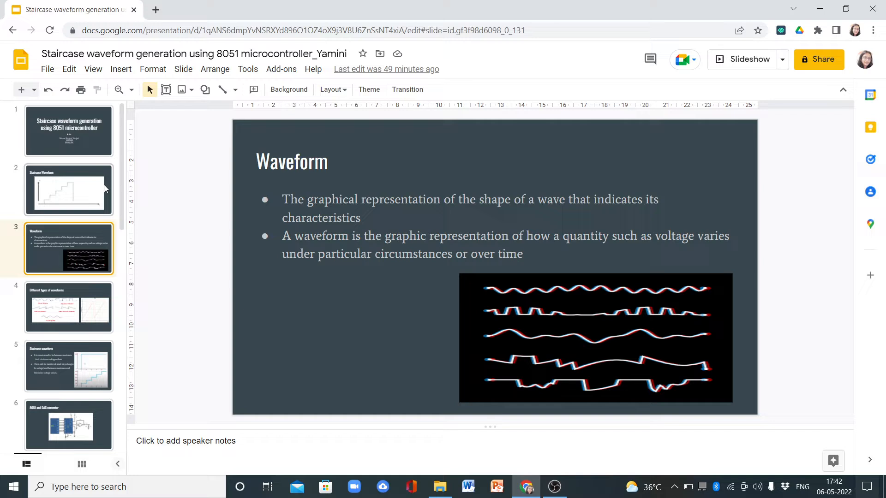
mouse_move(254, 293)
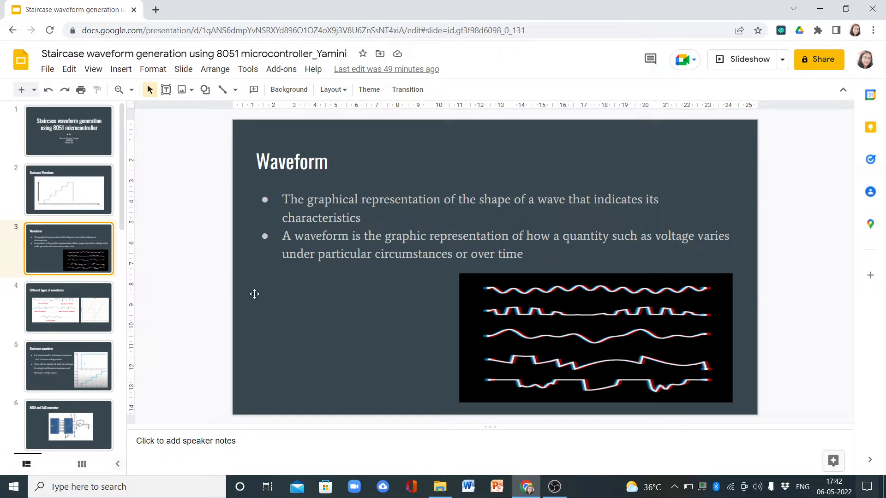
mouse_move(301, 305)
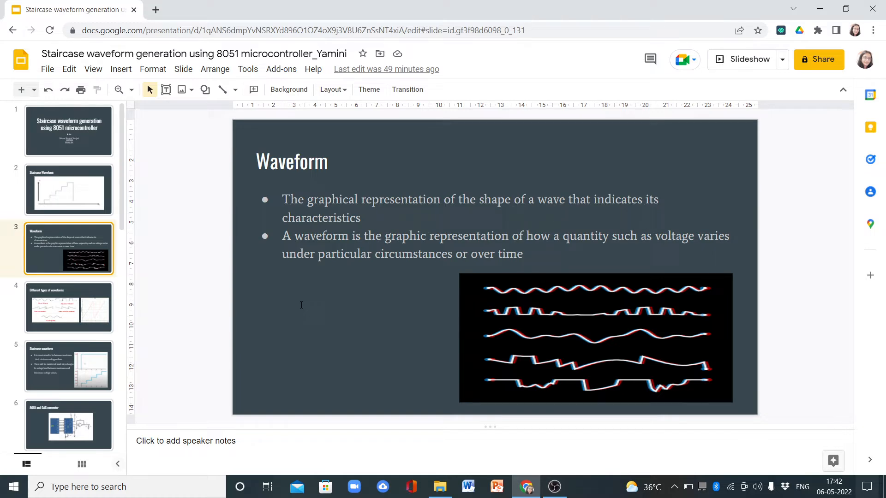
mouse_move(448, 300)
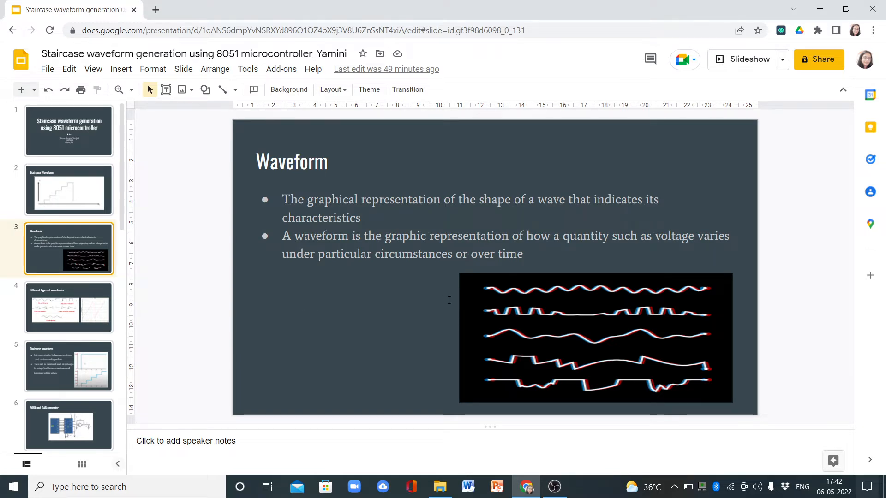
click(69, 307)
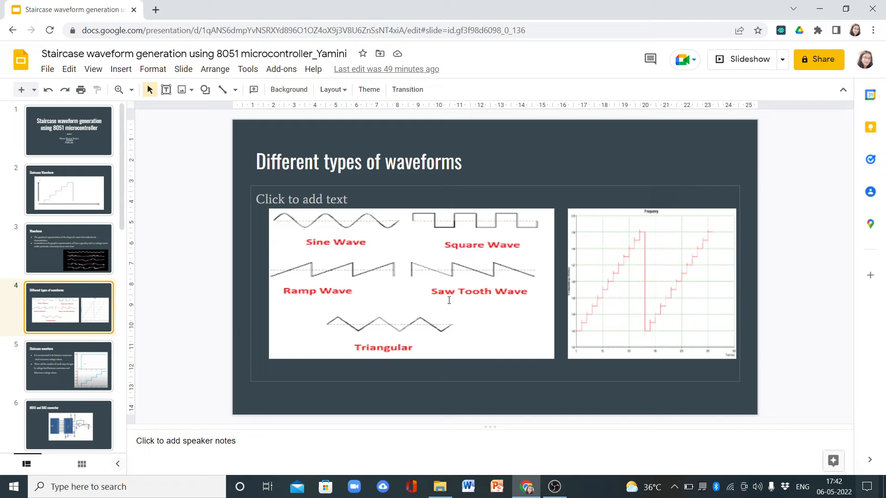
mouse_move(380, 253)
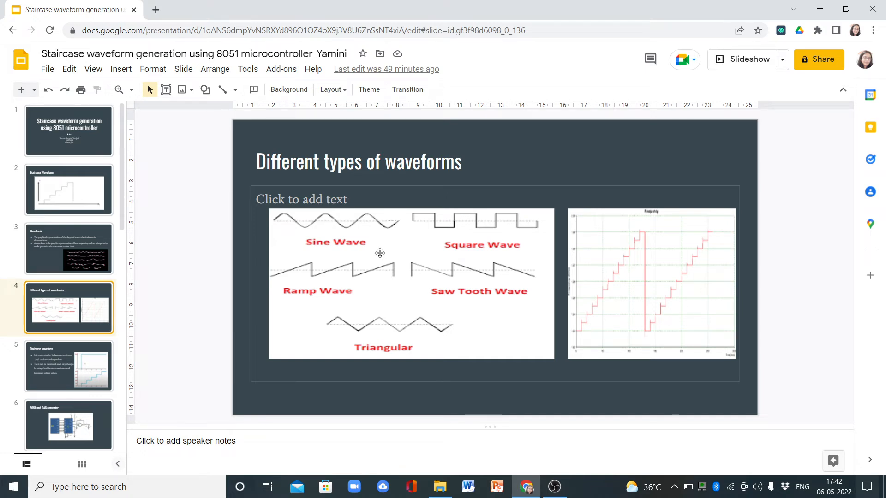
mouse_move(359, 305)
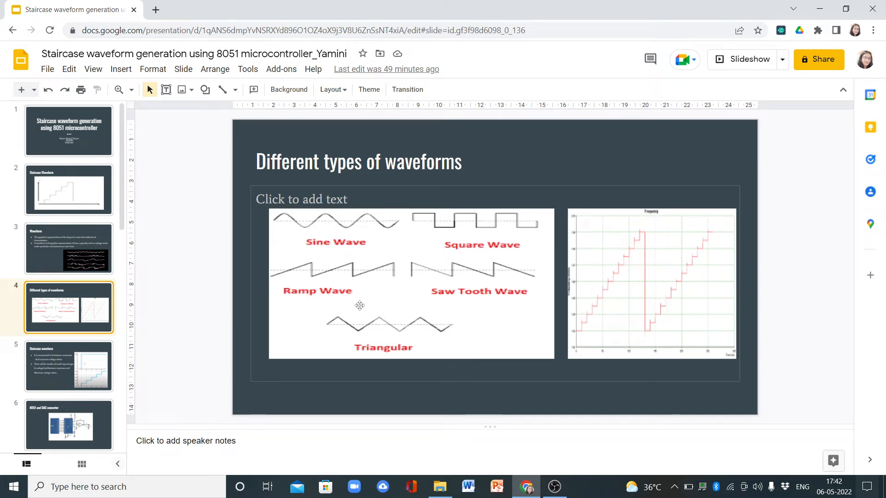
mouse_move(461, 307)
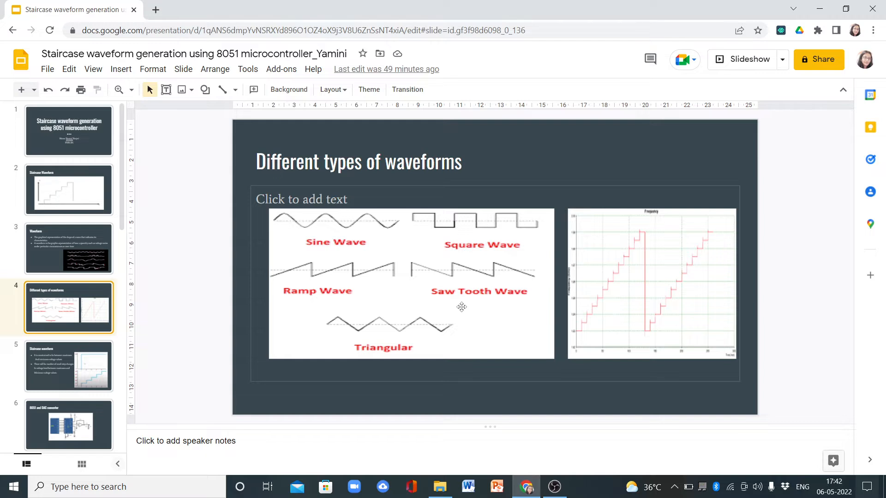
mouse_move(597, 313)
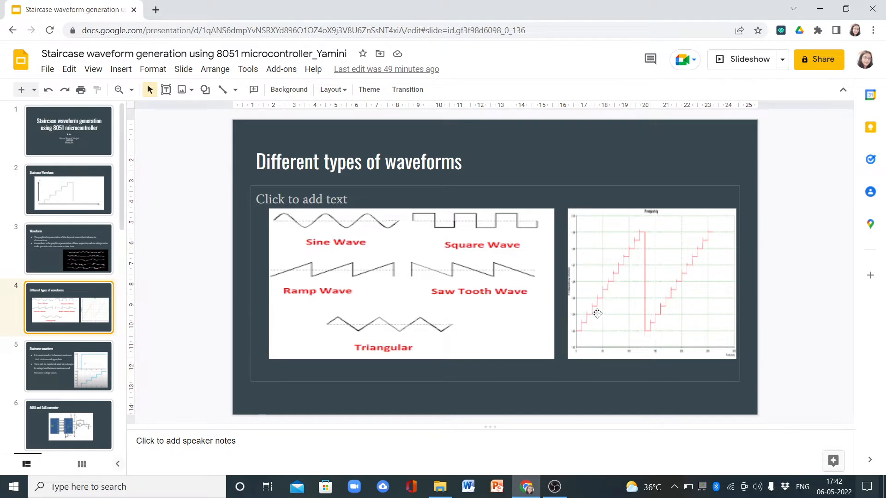
Show slide 5, Staircase waveform, with voltage-limit bullets and step diagrams
click(68, 365)
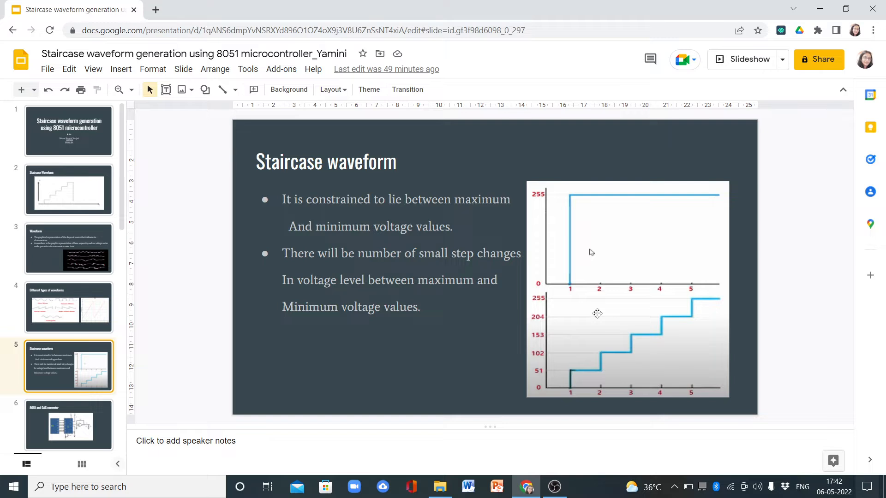
mouse_move(534, 295)
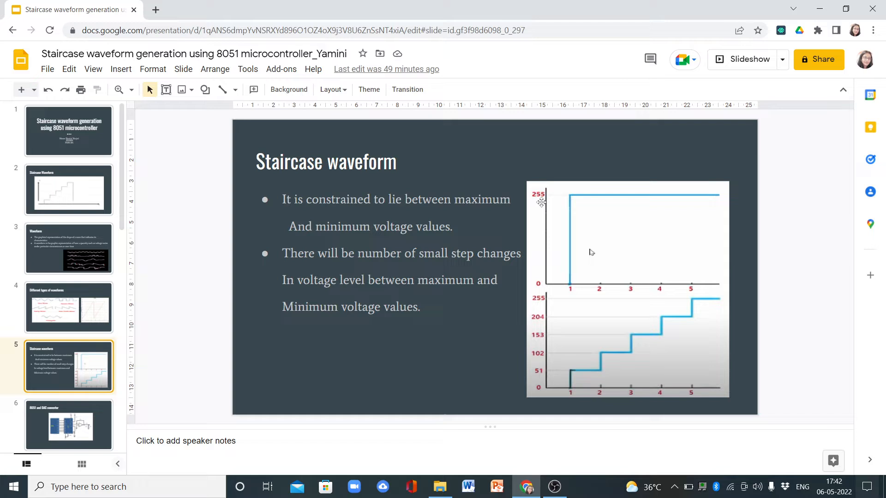
mouse_move(530, 290)
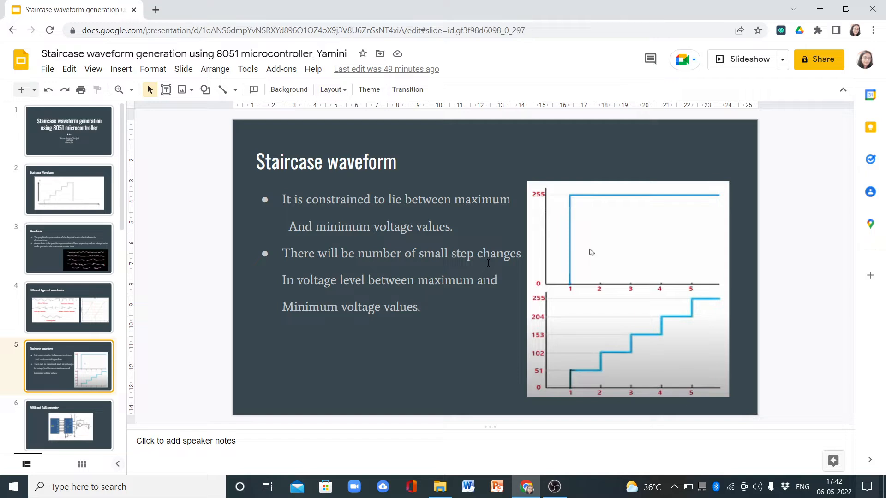
mouse_move(564, 359)
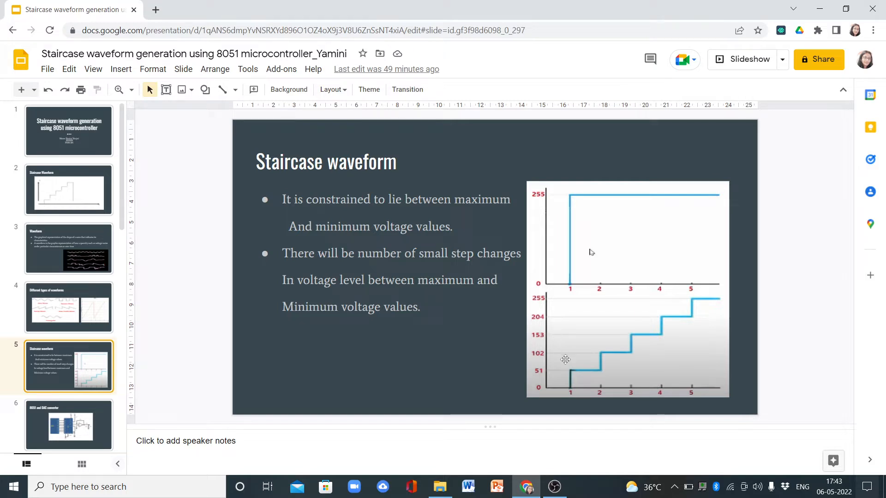
mouse_move(683, 303)
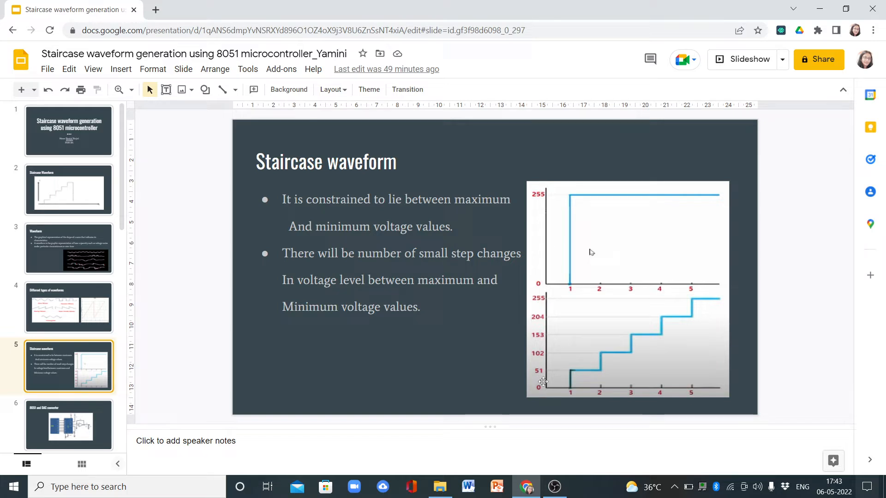
mouse_move(448, 349)
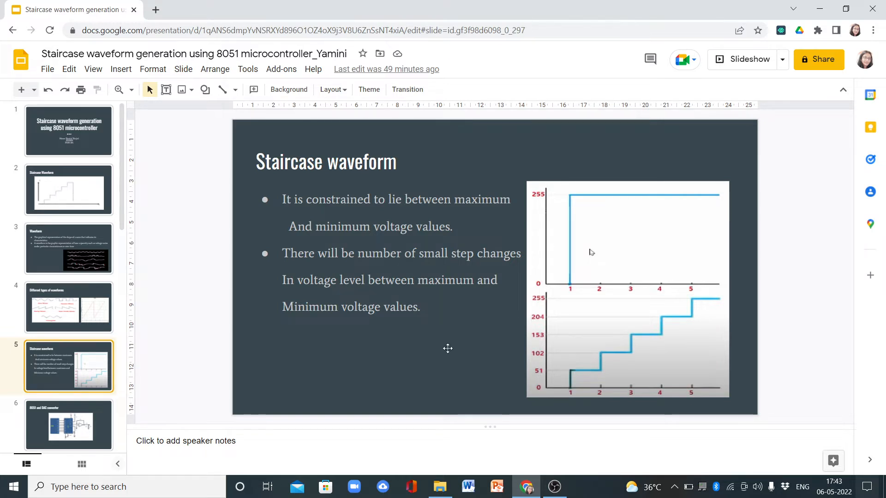
Advance through slide 6, 8051 and DAC converter, to slide 7, DAC
click(68, 411)
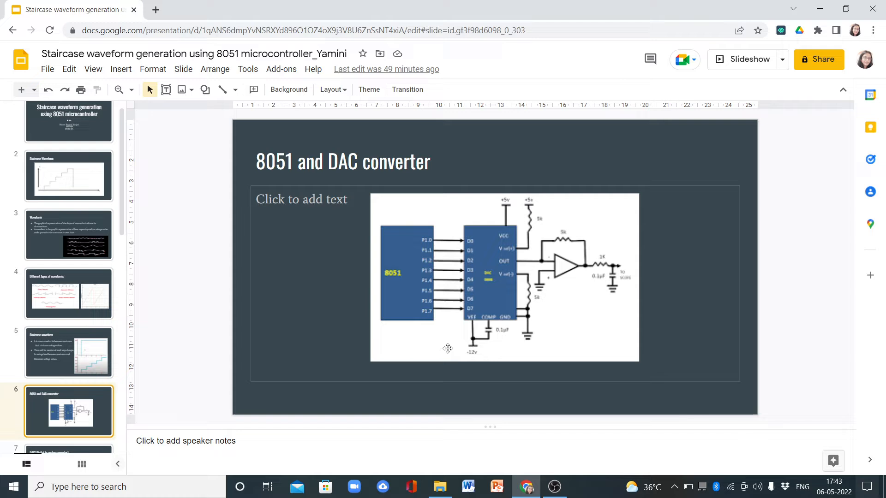
mouse_move(398, 317)
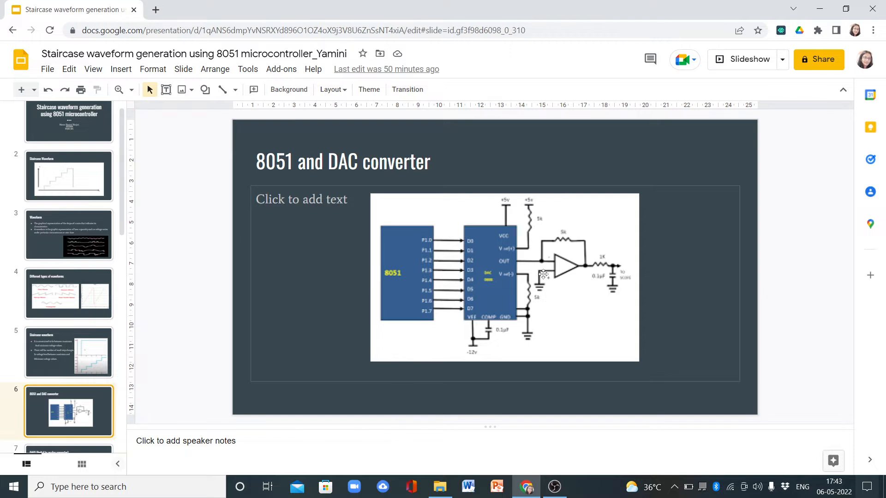
click(68, 411)
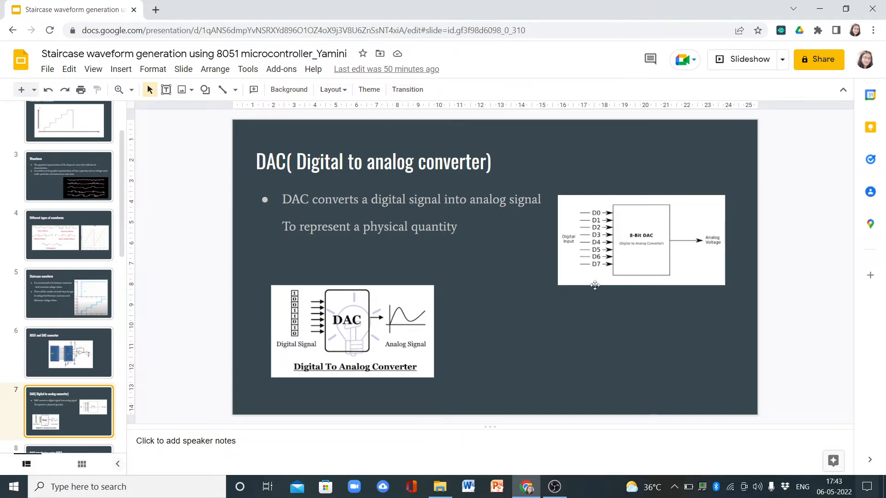
mouse_move(657, 217)
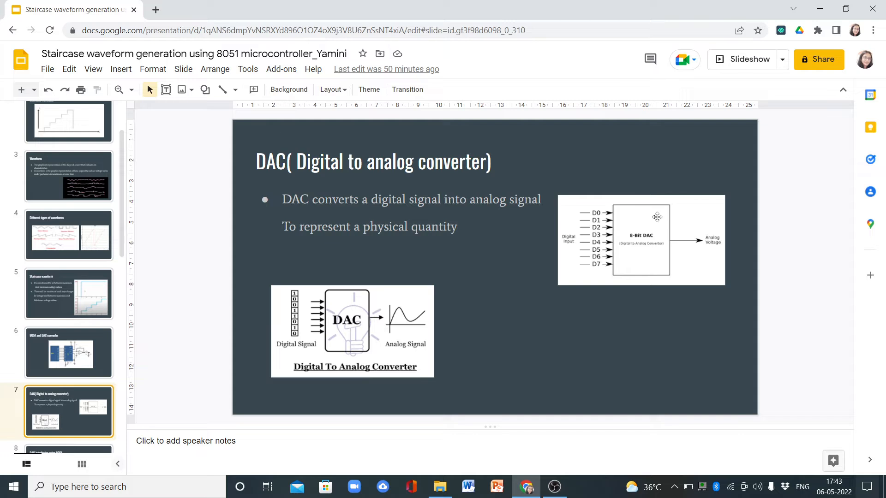
mouse_move(628, 277)
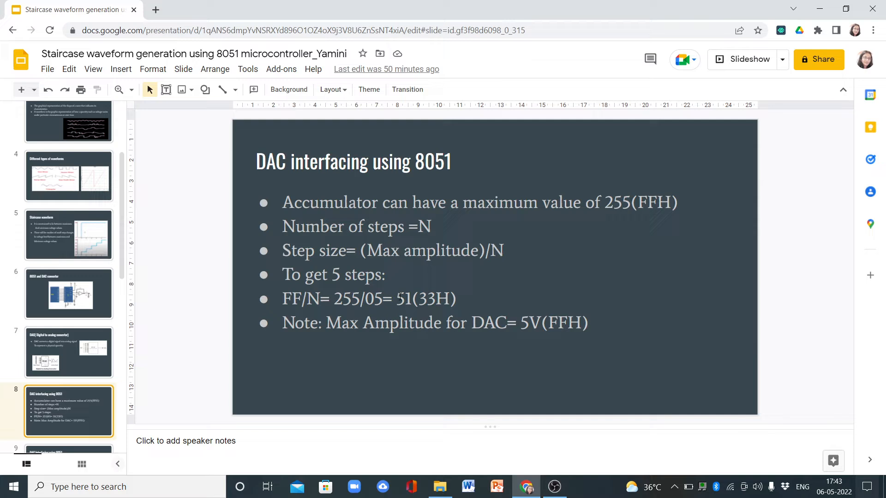
mouse_move(431, 305)
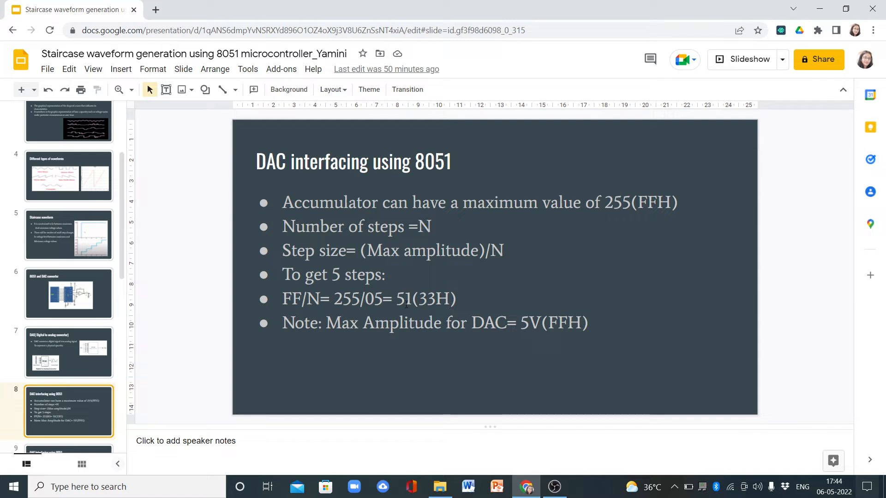
Show slide 9, DAC Interfacing using 8051, with its circuit diagram
click(68, 411)
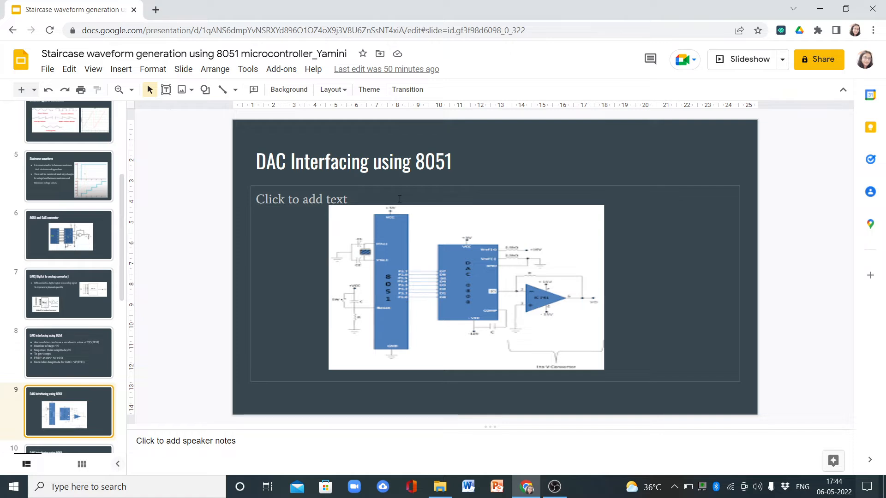
mouse_move(496, 226)
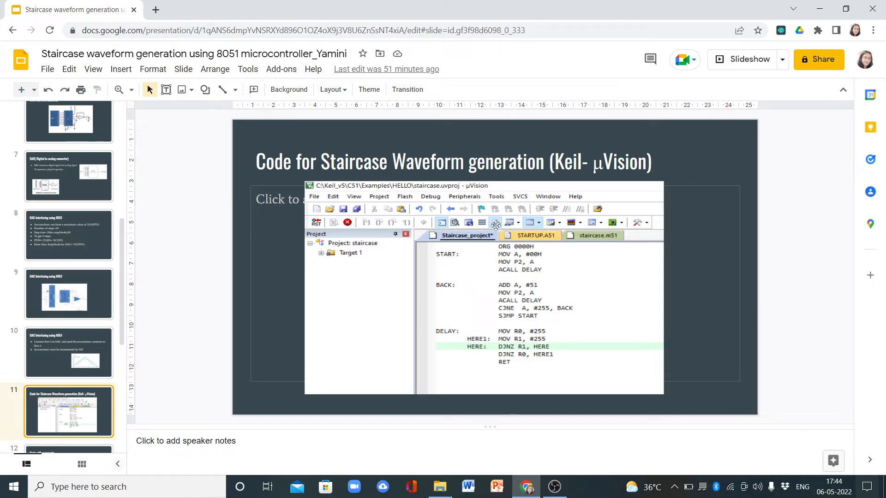
mouse_move(696, 281)
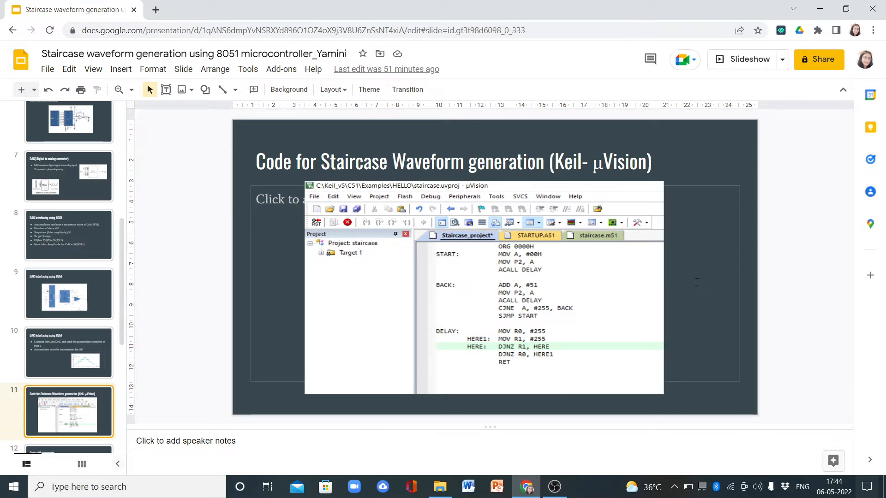
Show slide 12, Code with comments, and clear the partial code highlight
click(69, 411)
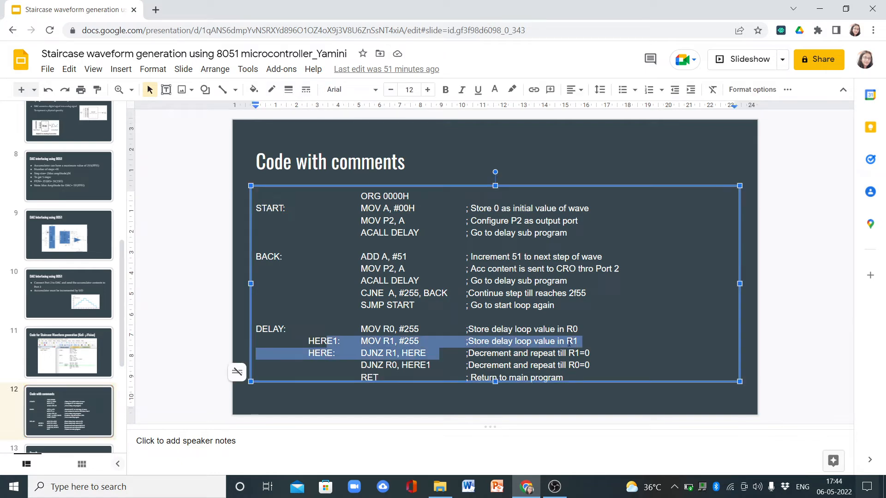
click(604, 350)
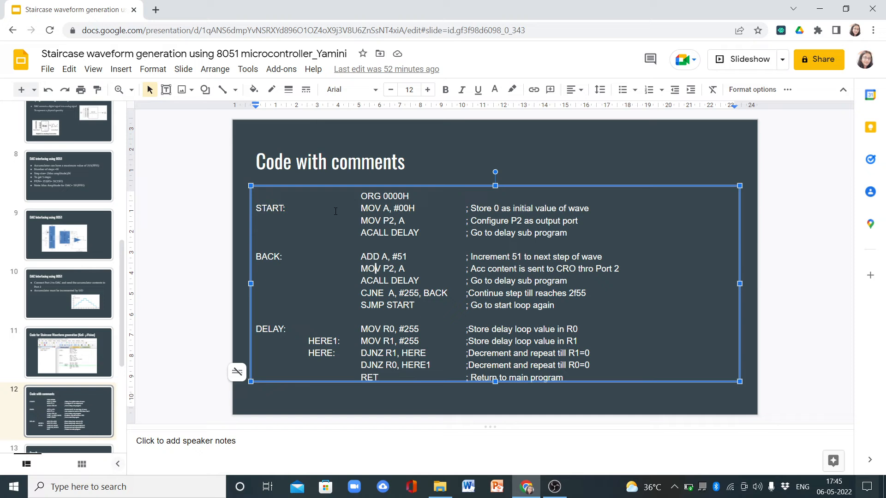
Return via slide 4 to slide 5, Staircase waveform, with its 0-255 step graph
scroll(up, 3)
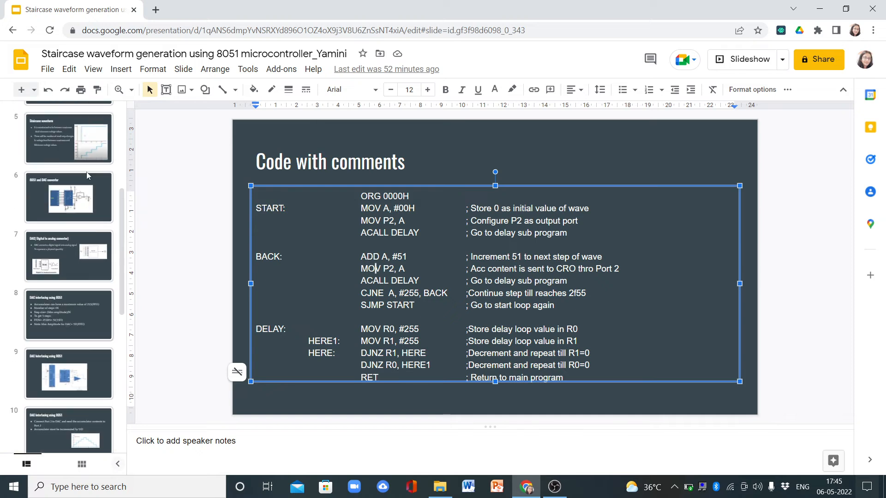
scroll(up, 3)
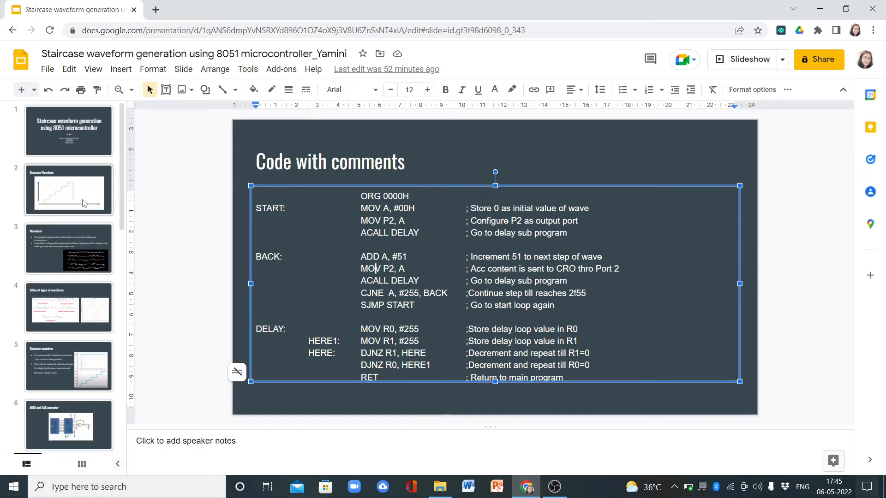
click(68, 307)
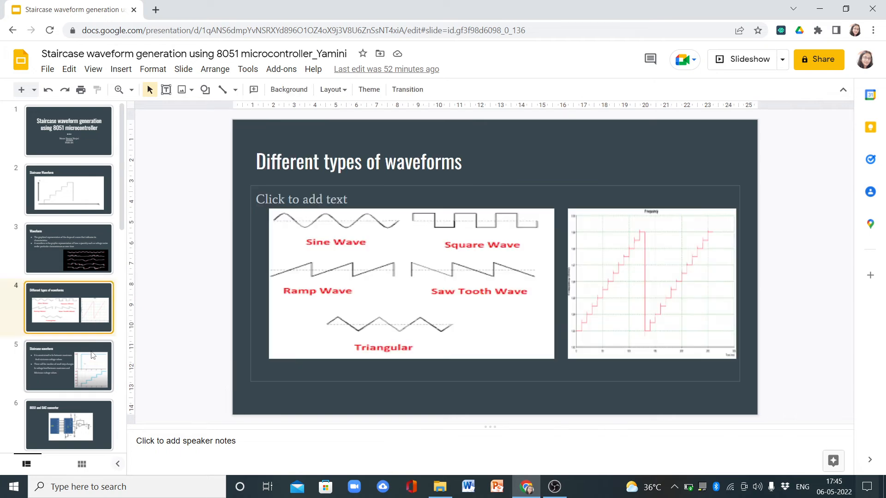
click(69, 365)
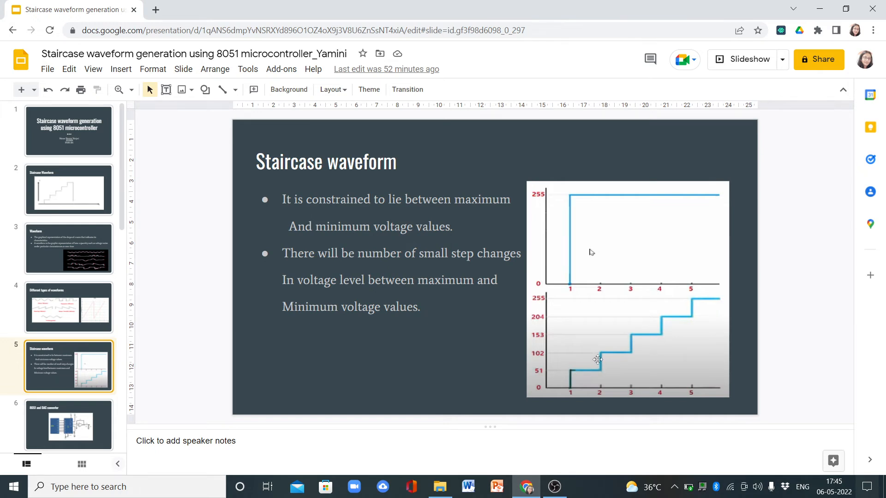
mouse_move(616, 355)
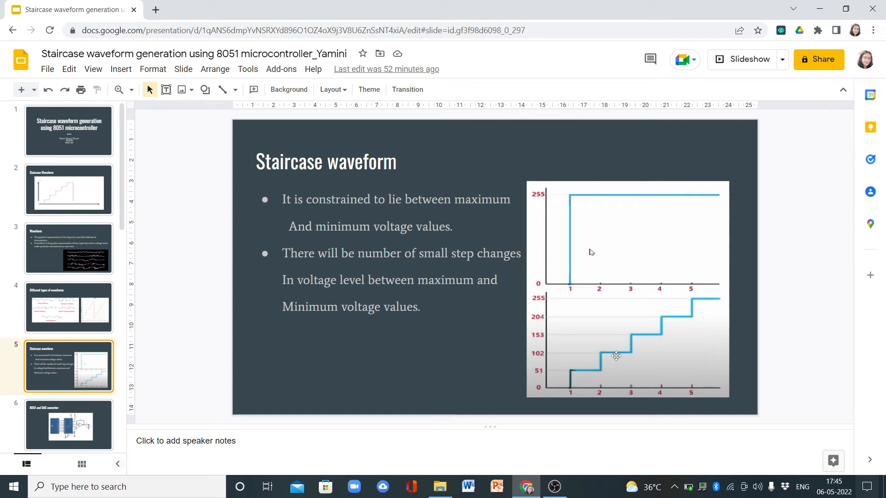
mouse_move(635, 347)
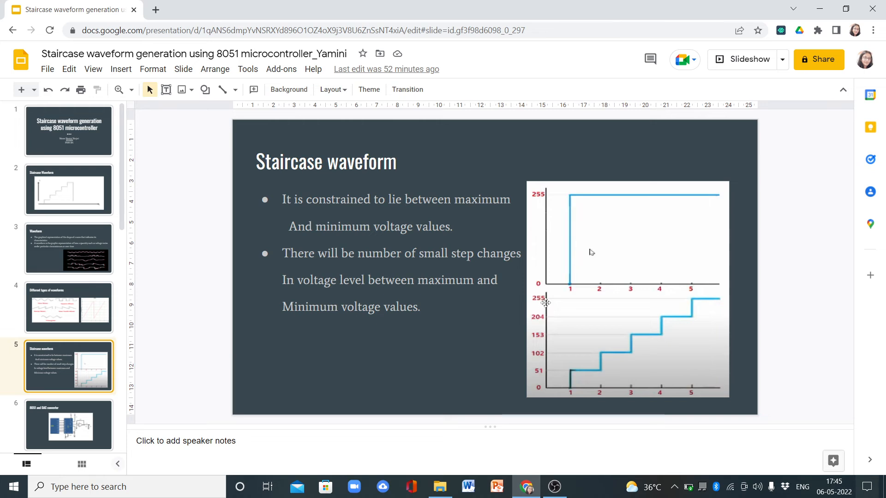
mouse_move(567, 390)
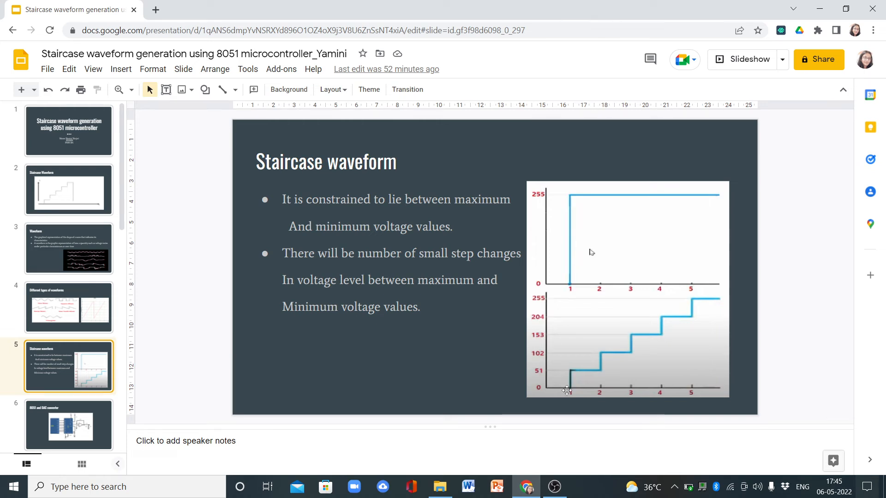
mouse_move(567, 385)
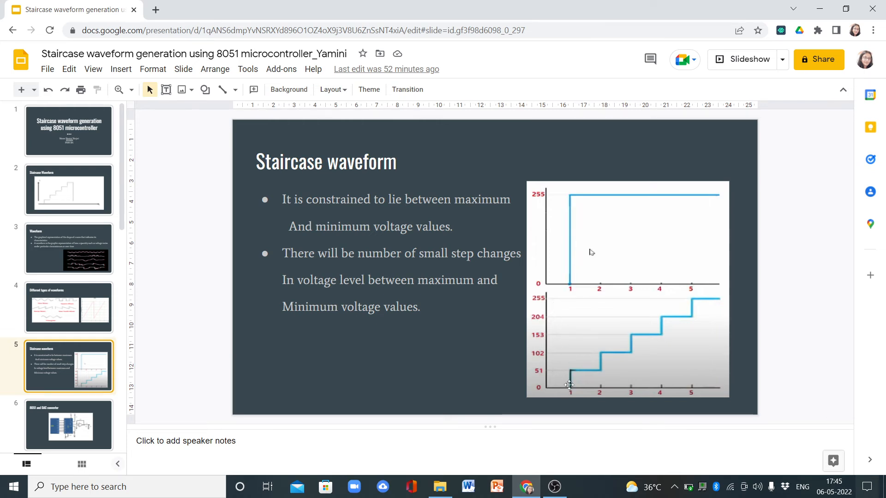
mouse_move(546, 370)
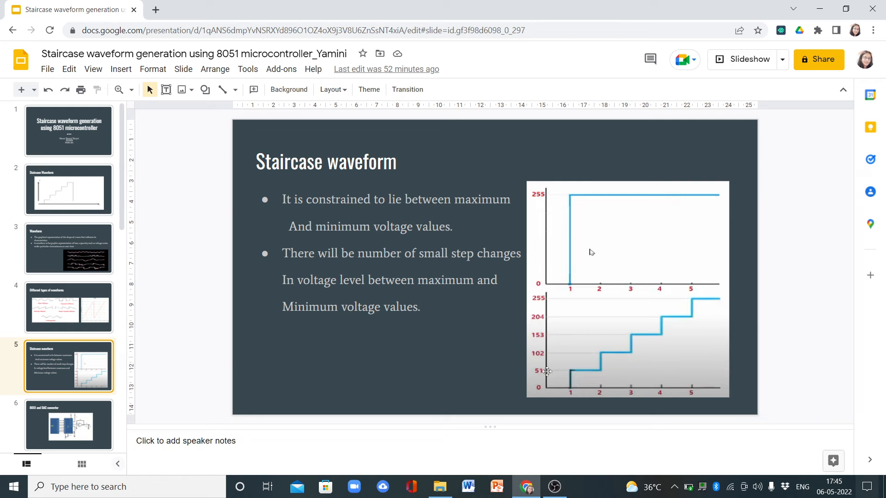
scroll(down, 3)
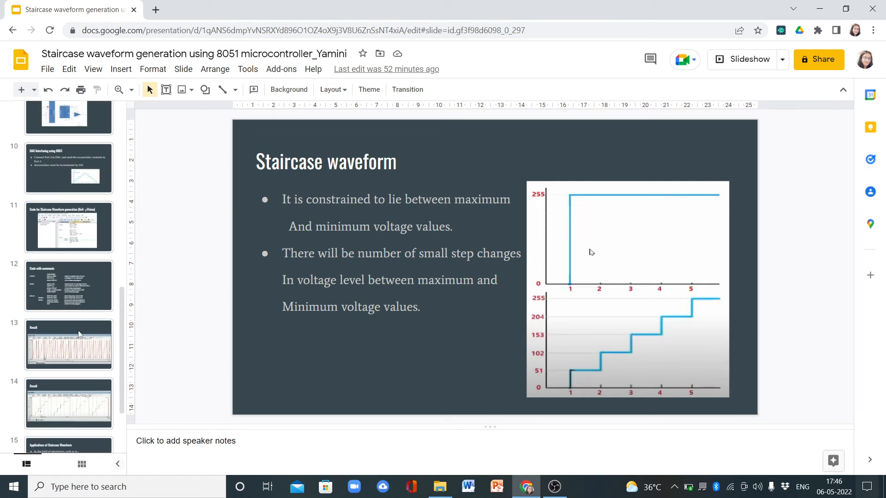
Show slide 12, Code with comments, with the commented assembly program again
click(69, 287)
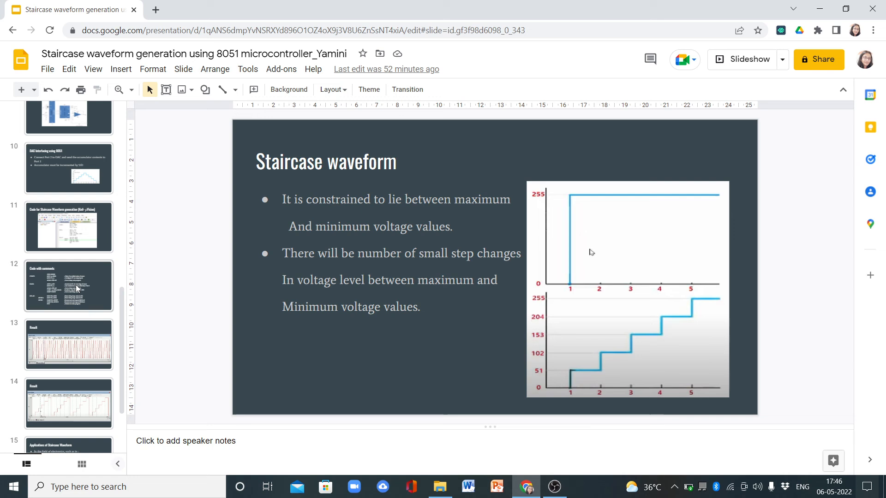
click(69, 286)
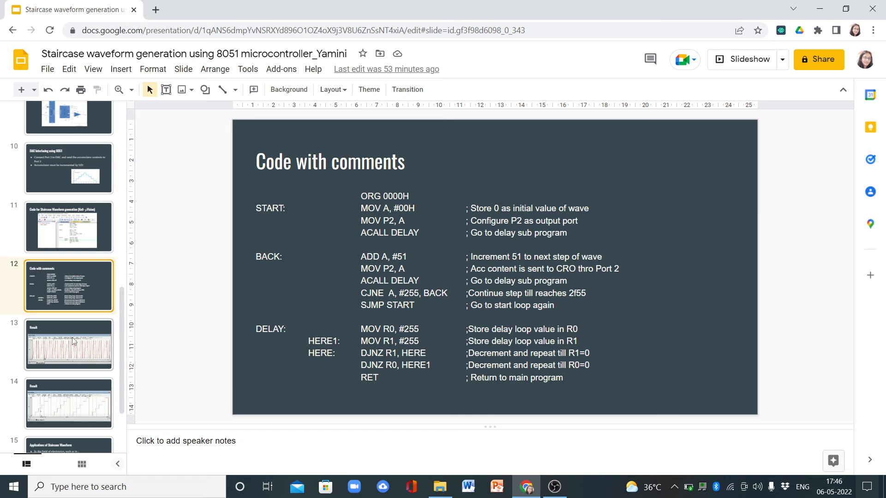
Pass slide 13, Result, to slide 14's close-up logic analyzer staircase trace
click(68, 345)
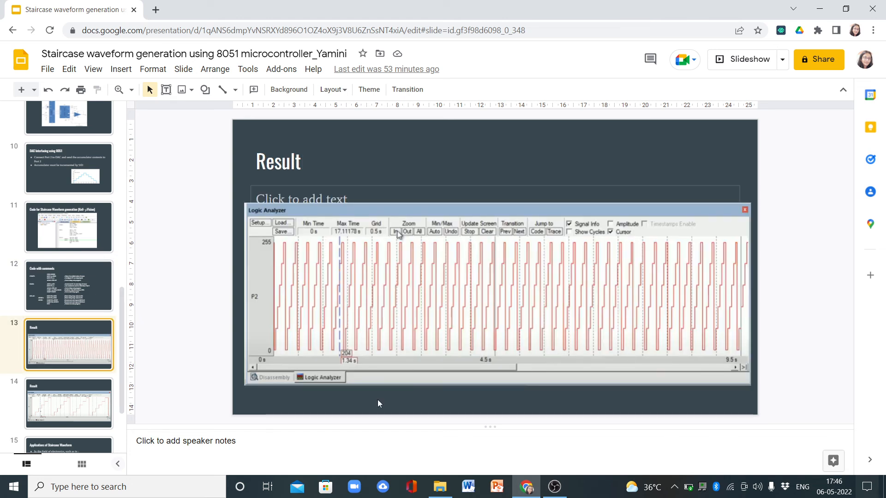
mouse_move(381, 415)
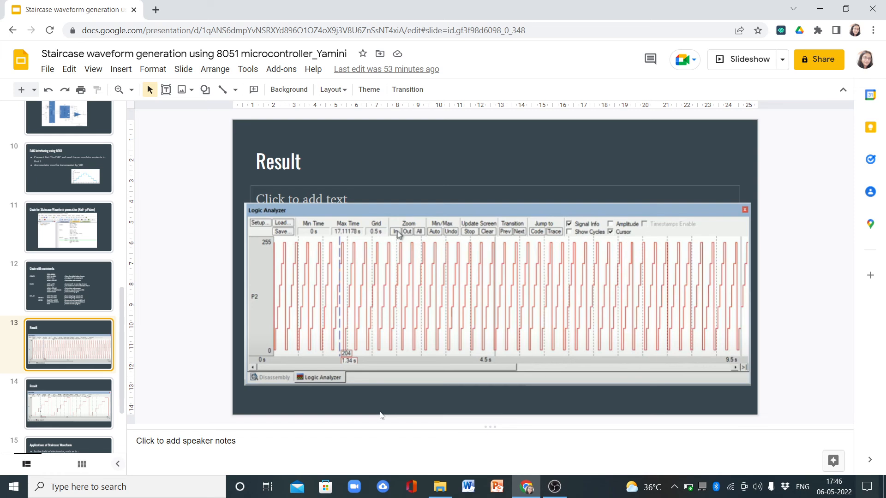
click(69, 402)
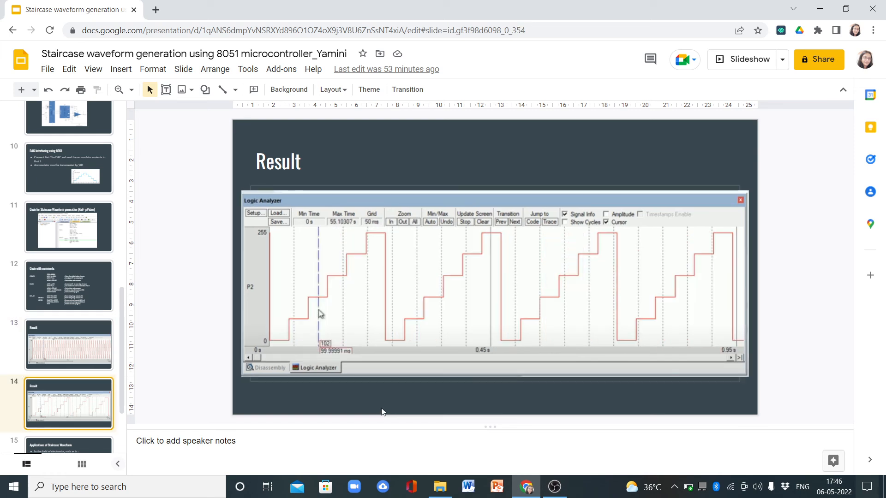
mouse_move(364, 319)
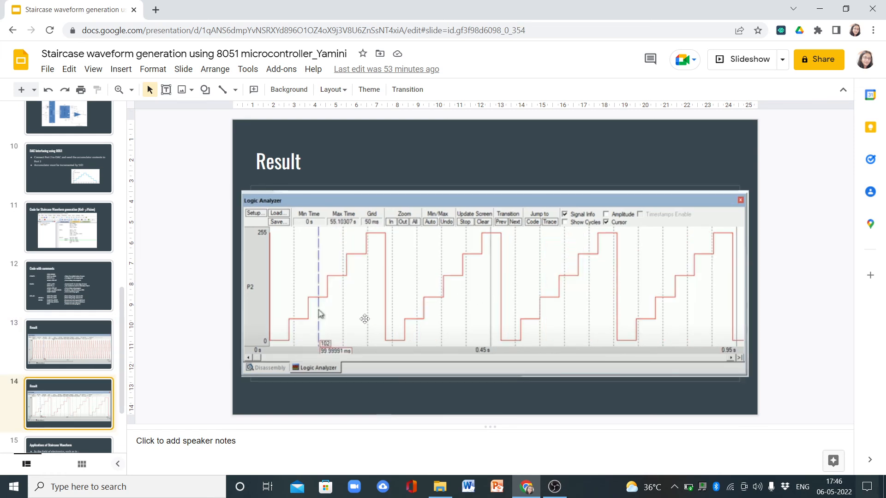
mouse_move(330, 236)
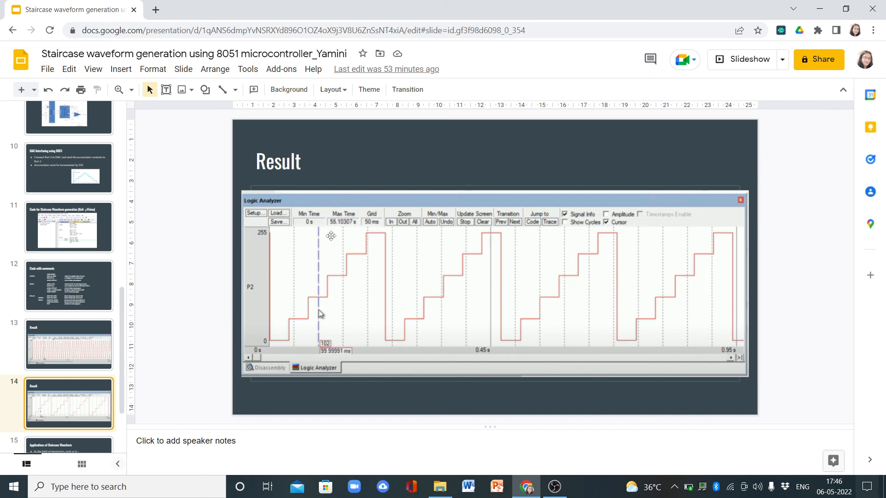
mouse_move(407, 345)
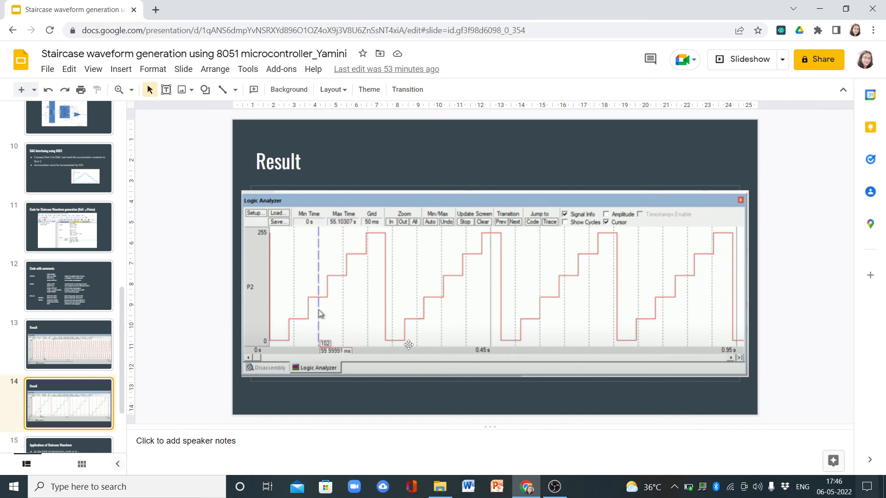
mouse_move(474, 248)
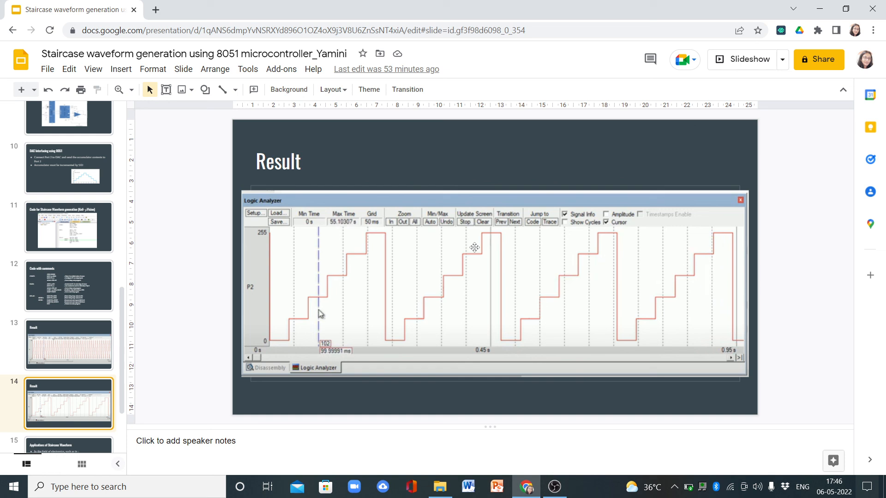
mouse_move(495, 337)
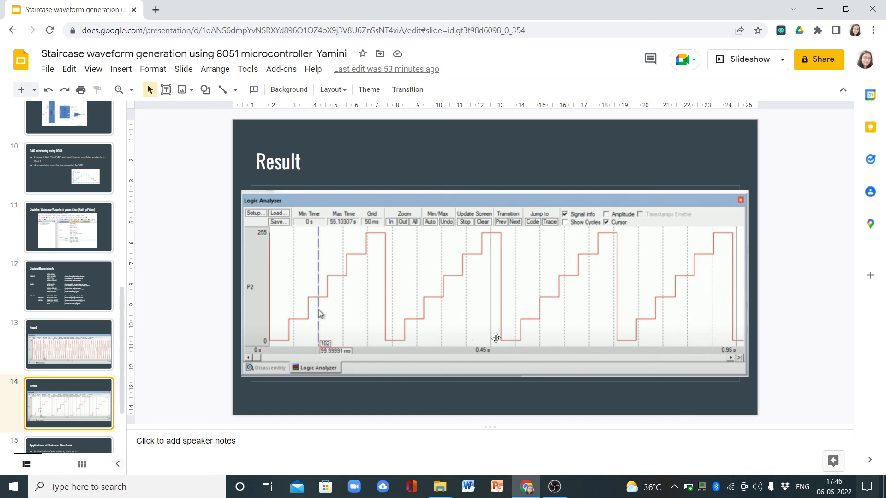
mouse_move(532, 337)
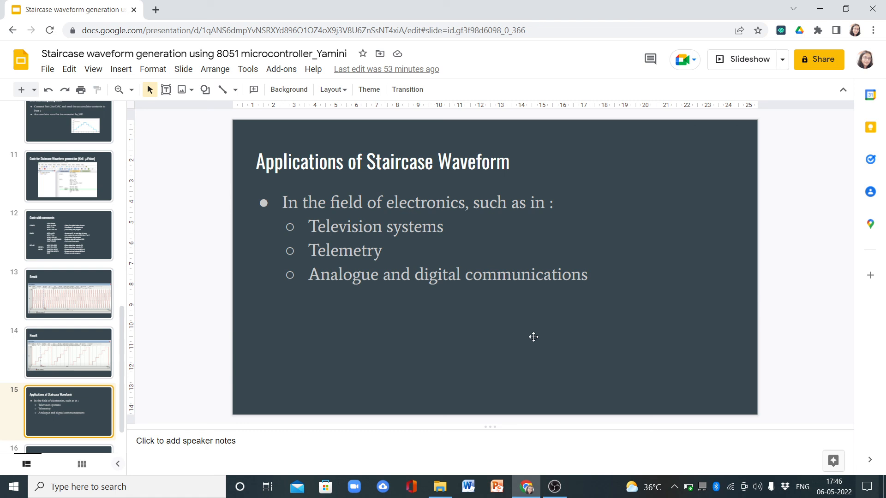
mouse_move(554, 486)
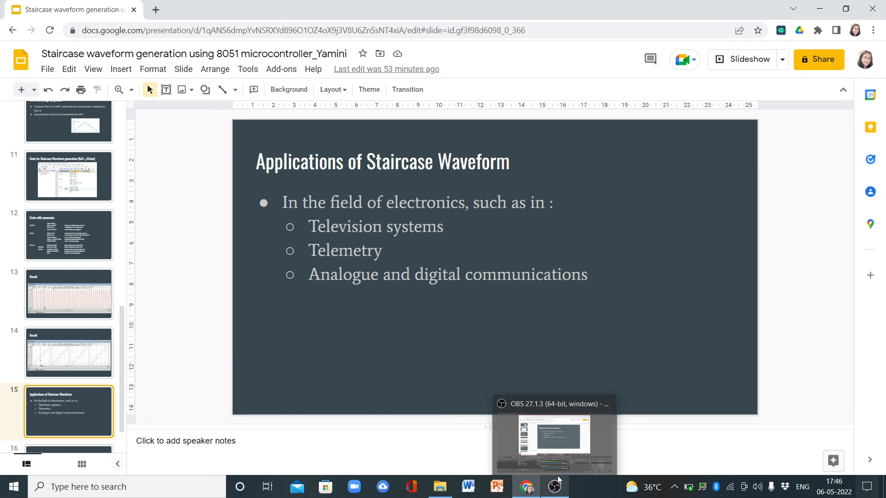